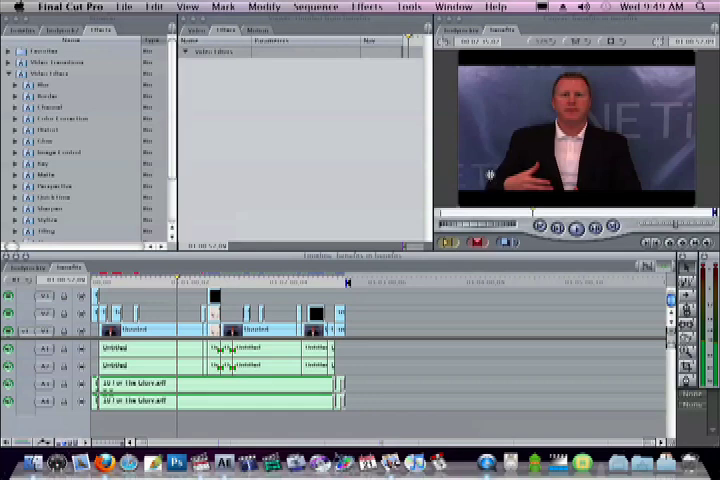
mouse_move(272, 172)
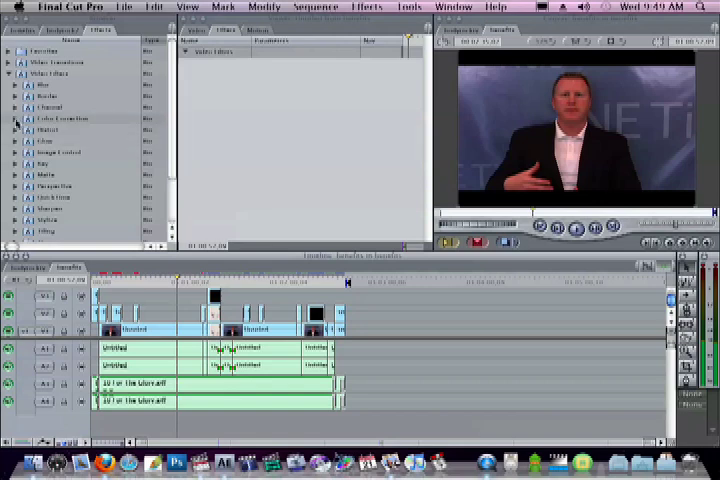
Expand the Color Correction category under Video Filters to list its filters
click(16, 118)
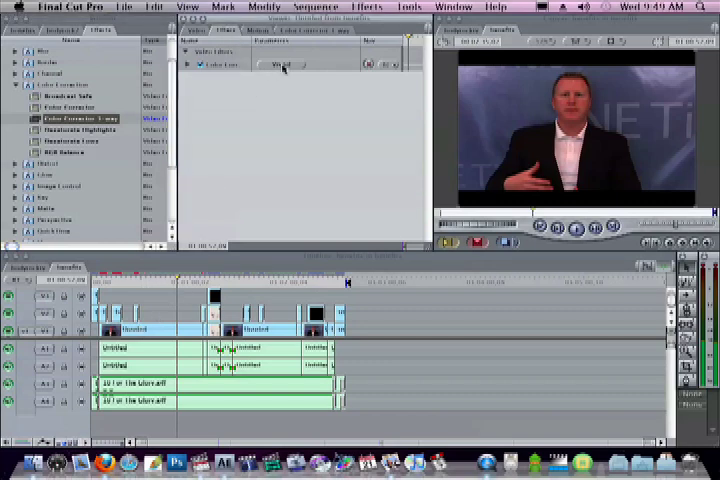
Apply the Color Corrector 3-way filter to the interview clip, showing its Blacks, Mids and Whites wheels
click(280, 64)
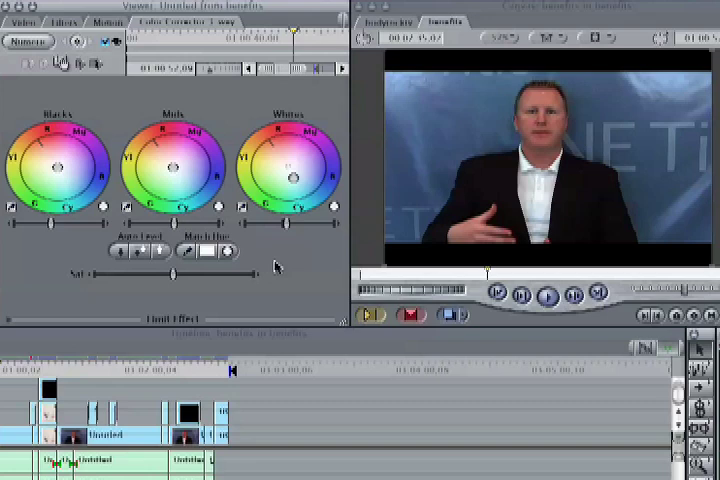
mouse_move(210, 280)
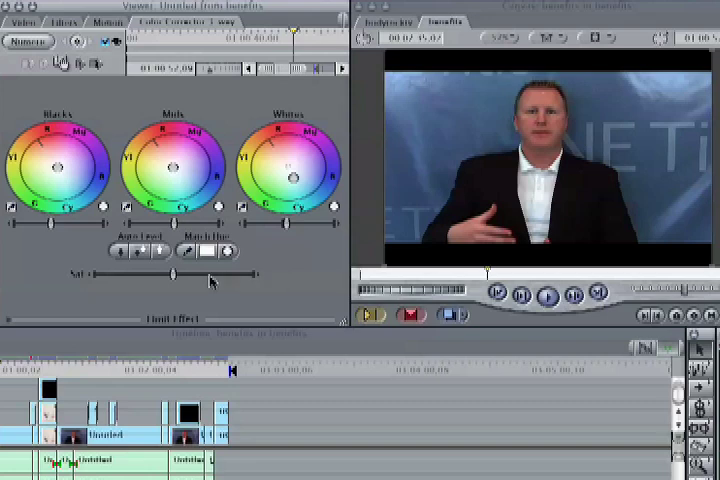